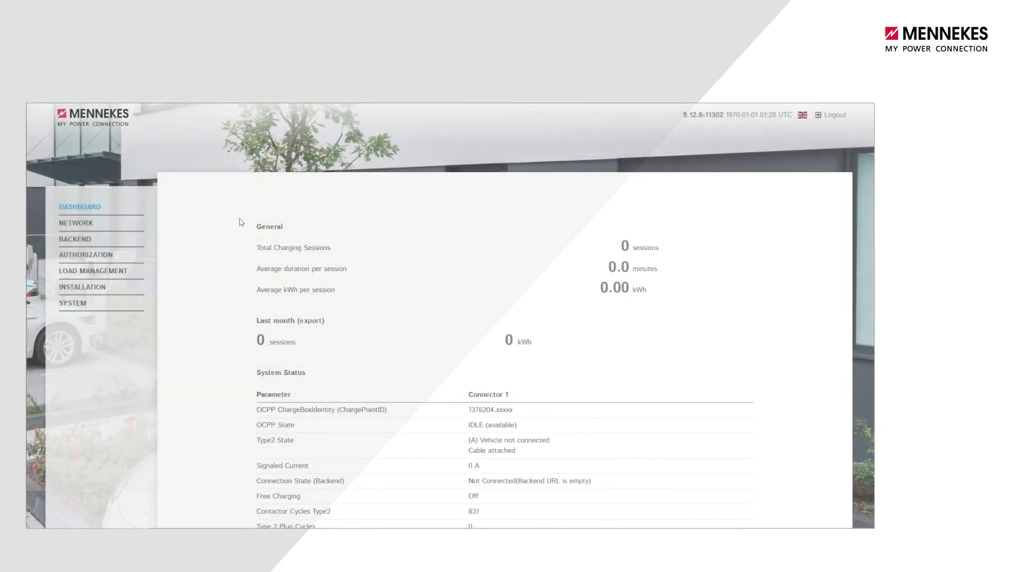
# Step: Show the GSM modem configuration in the network settings
pyautogui.click(76, 223)
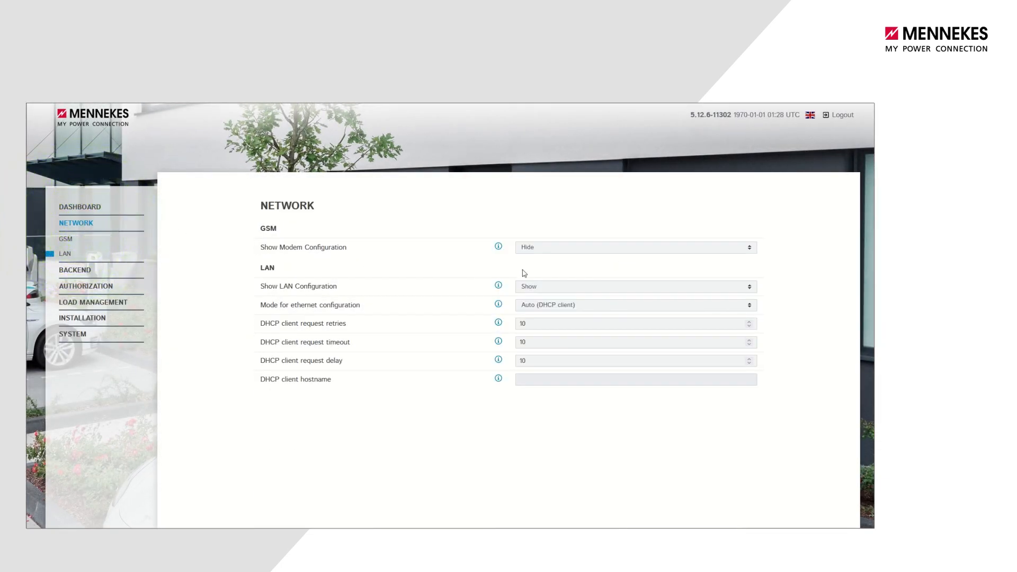
pyautogui.click(635, 246)
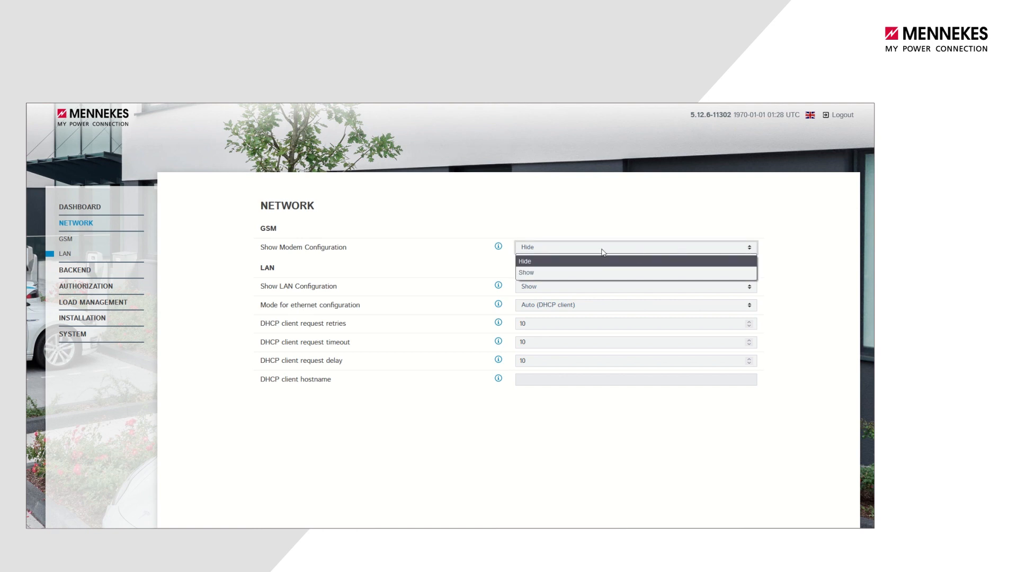
pyautogui.click(525, 272)
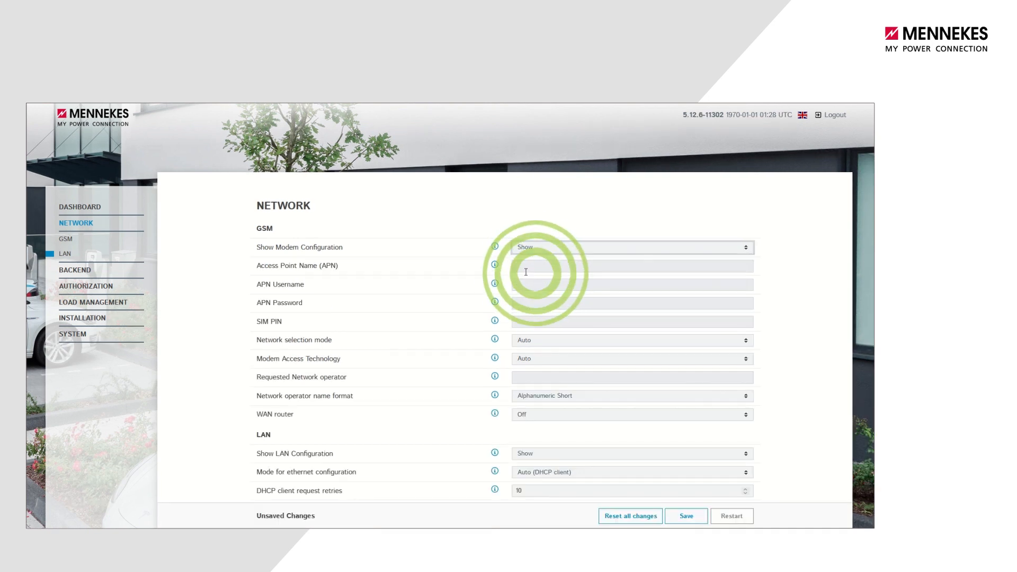
# Step: Enter APN chargecloud.de, APN username chargecloud and the APN password
pyautogui.click(632, 265)
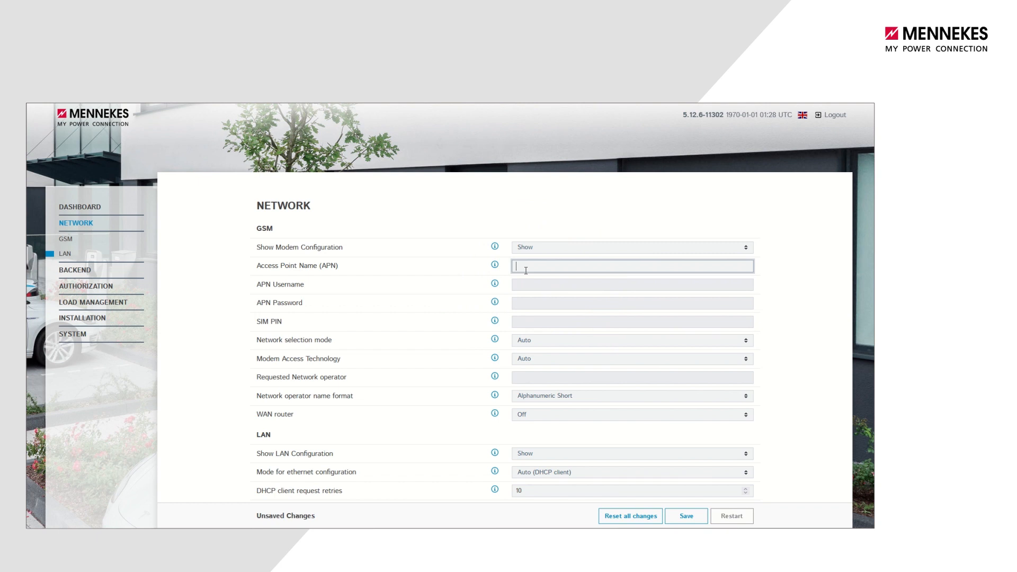
pyautogui.write('chargec')
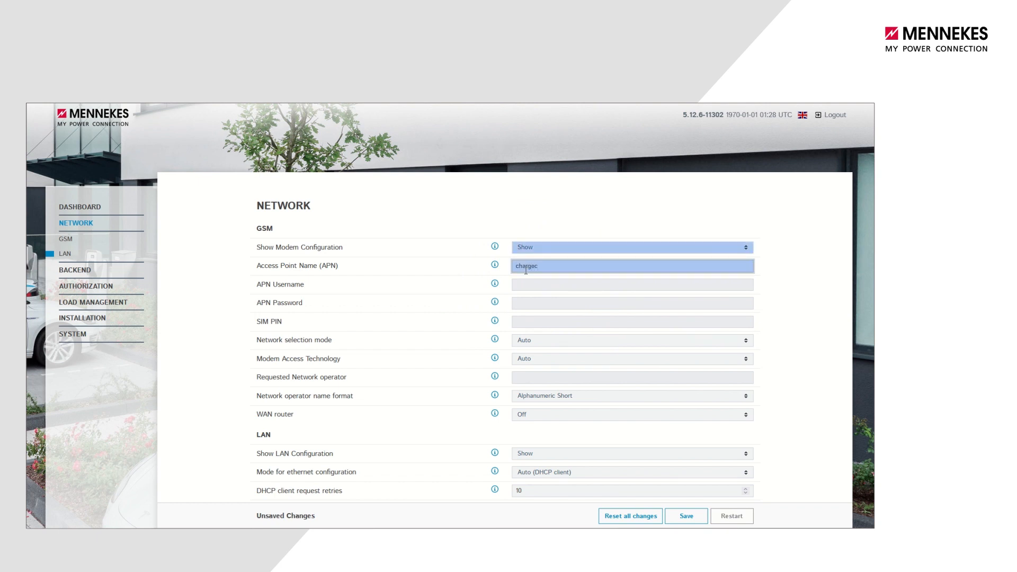
pyautogui.write('loud')
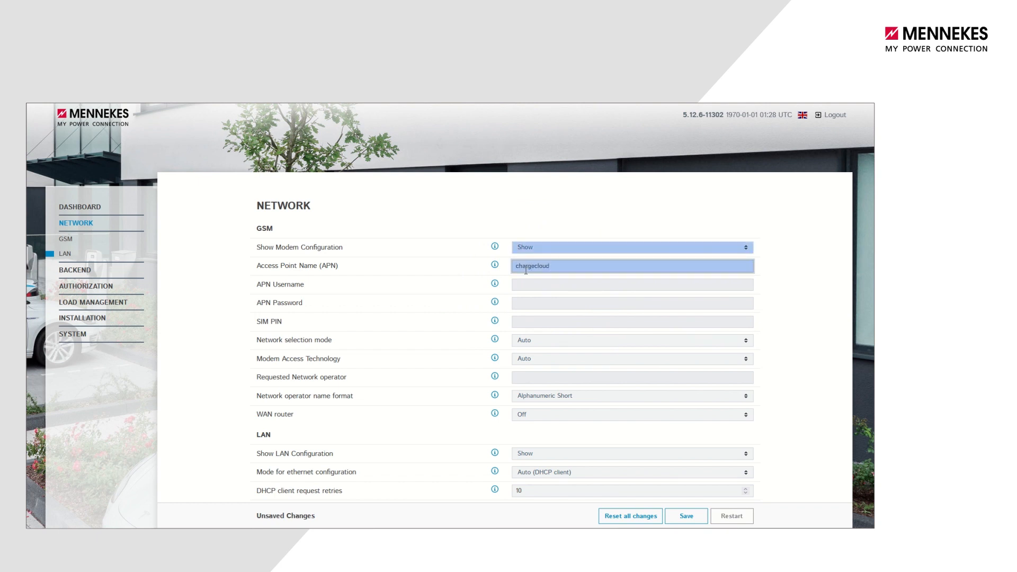
pyautogui.write('.de')
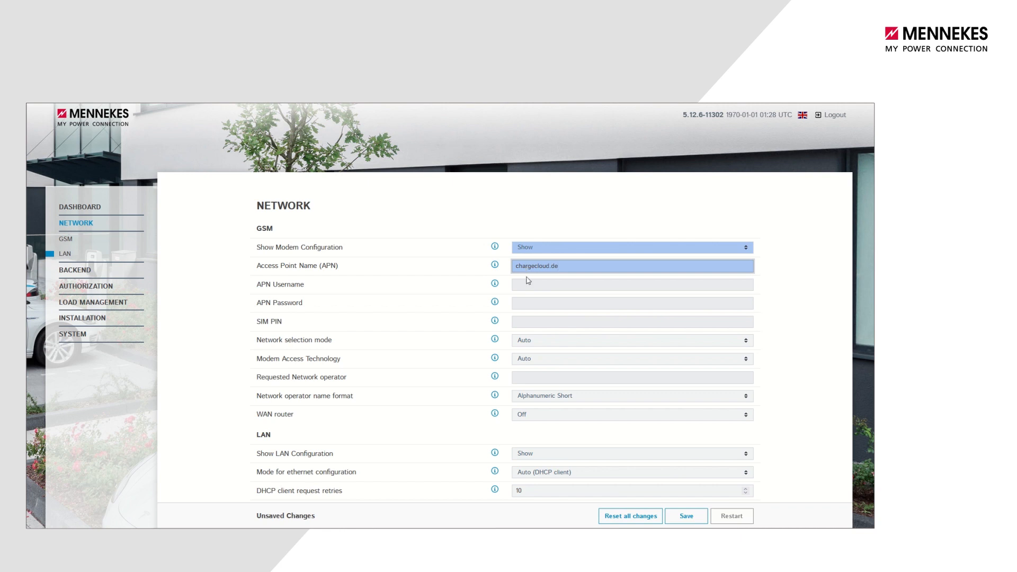
pyautogui.write('chargecloud')
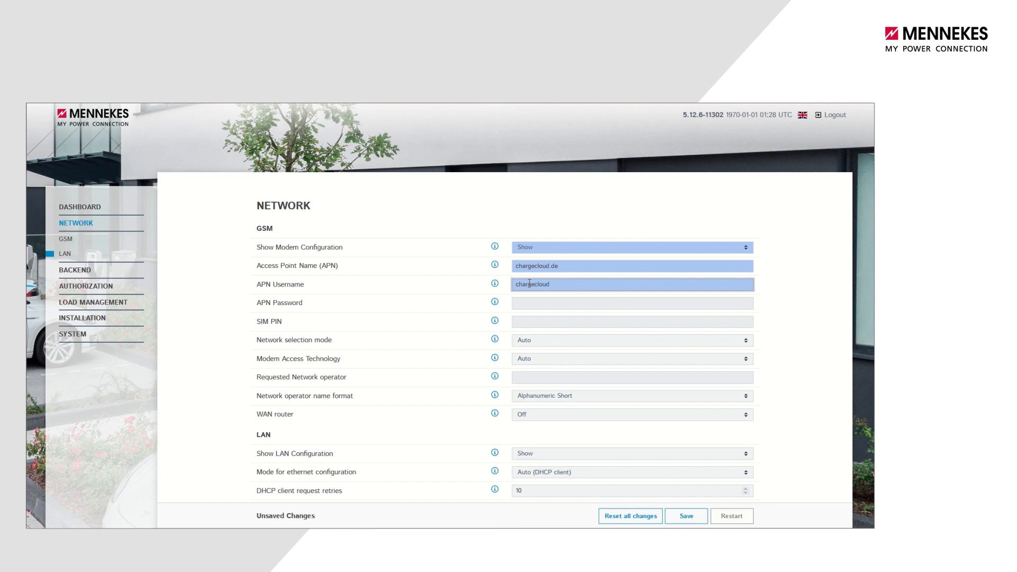
pyautogui.click(632, 303)
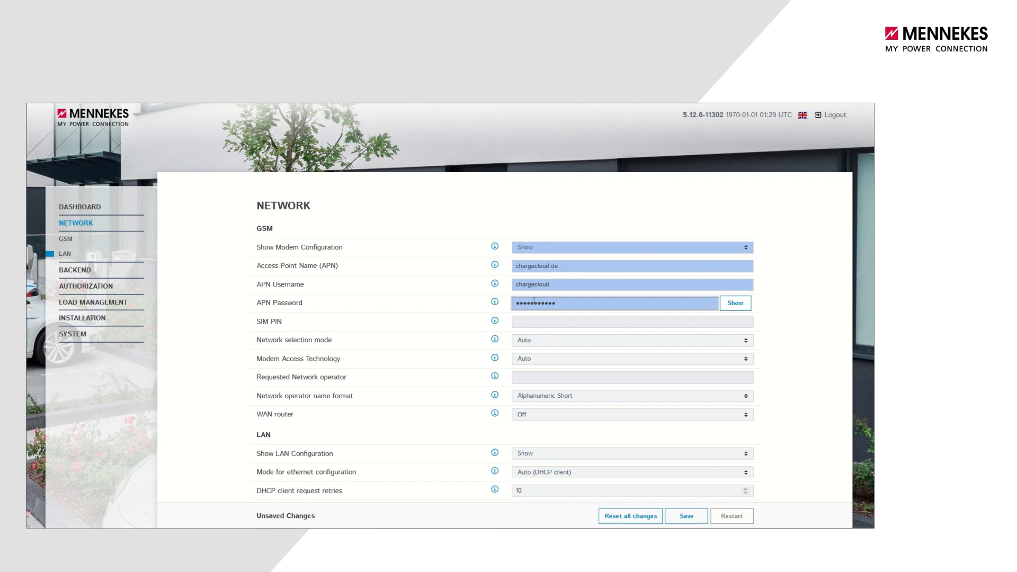
# Step: Leave SIM PIN empty and access technology on Auto, then save the modem settings
pyautogui.click(613, 303)
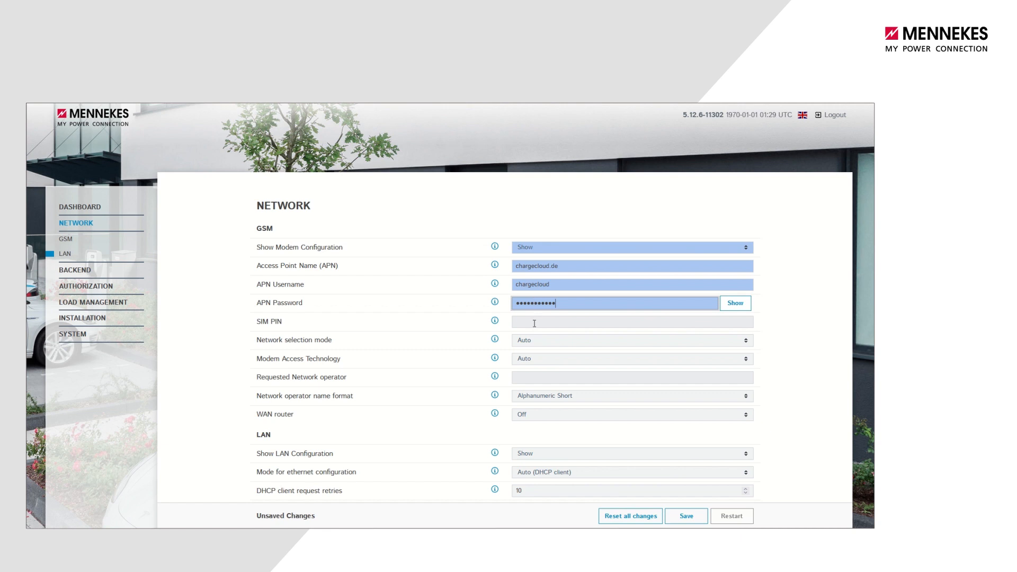
pyautogui.click(632, 321)
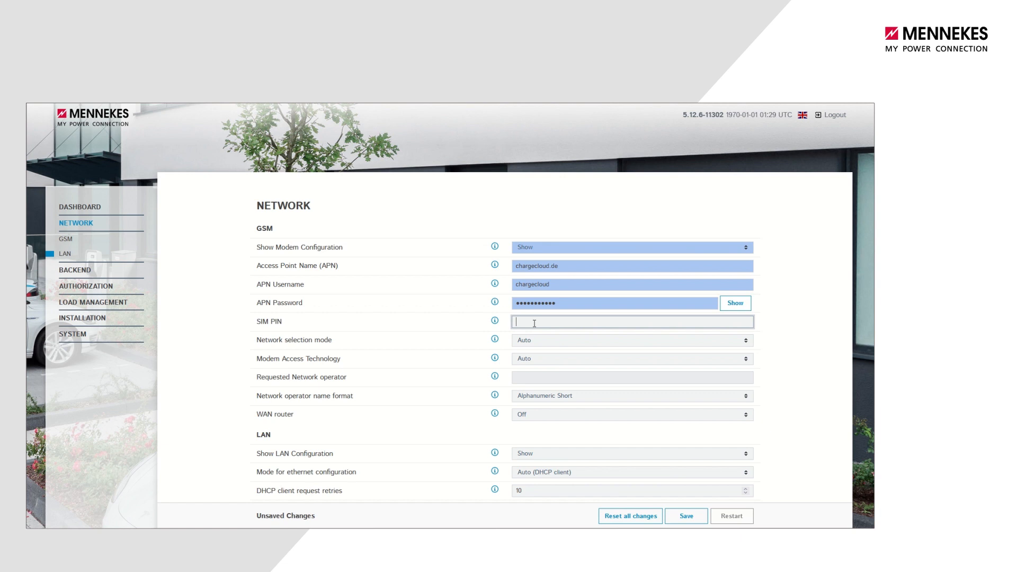
pyautogui.moveTo(625, 347)
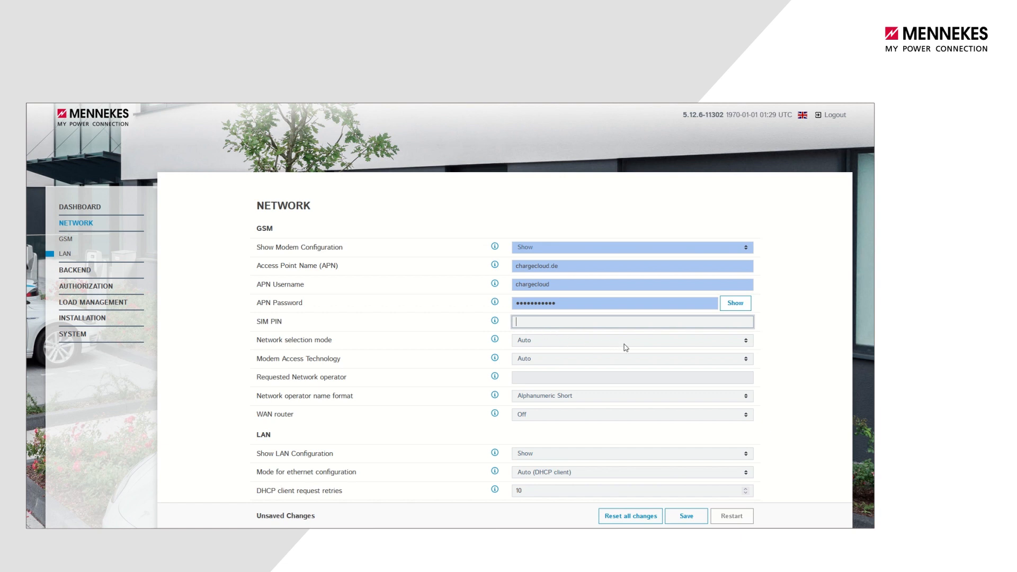
pyautogui.click(629, 358)
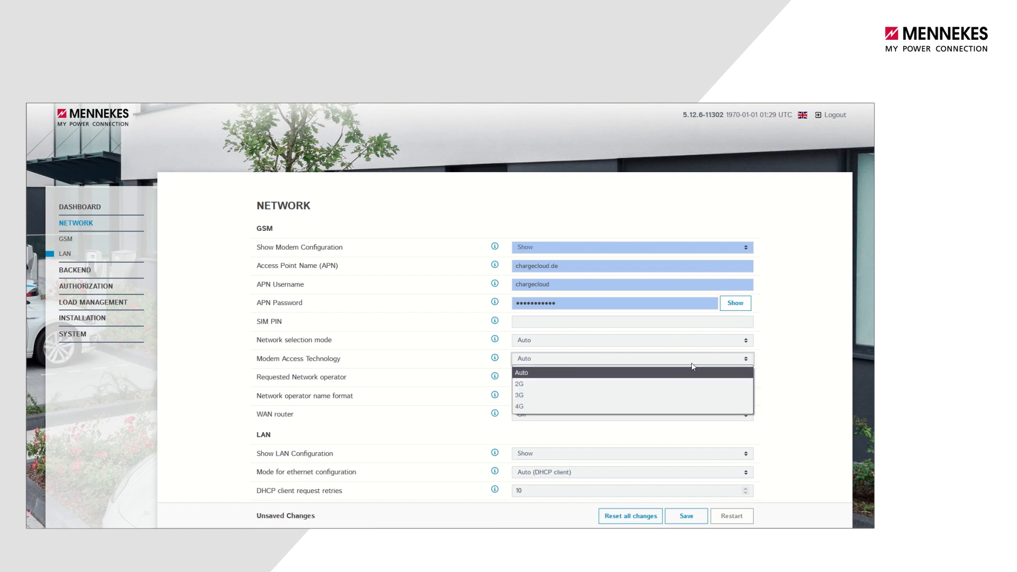
pyautogui.moveTo(526, 383)
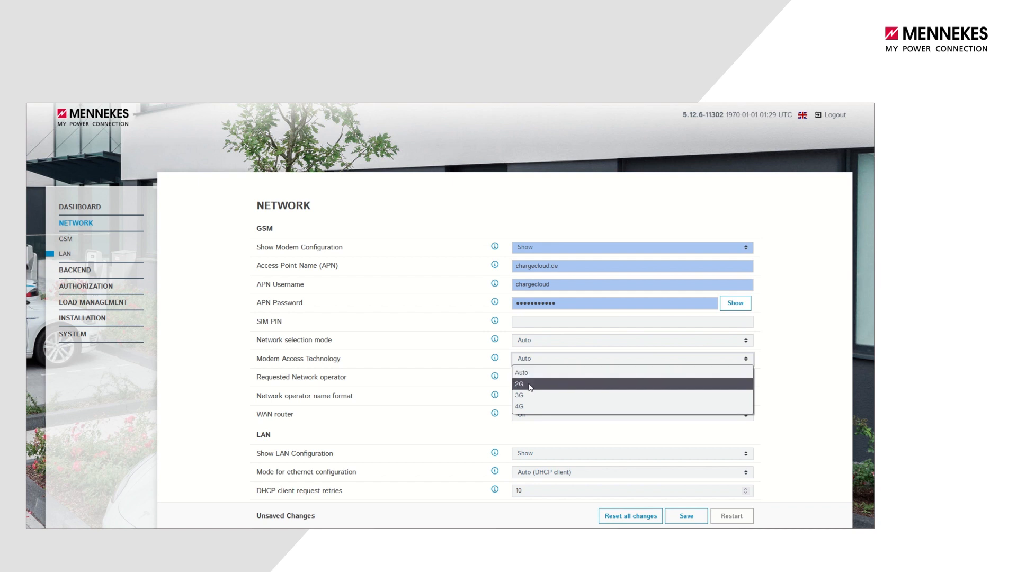
pyautogui.moveTo(526, 407)
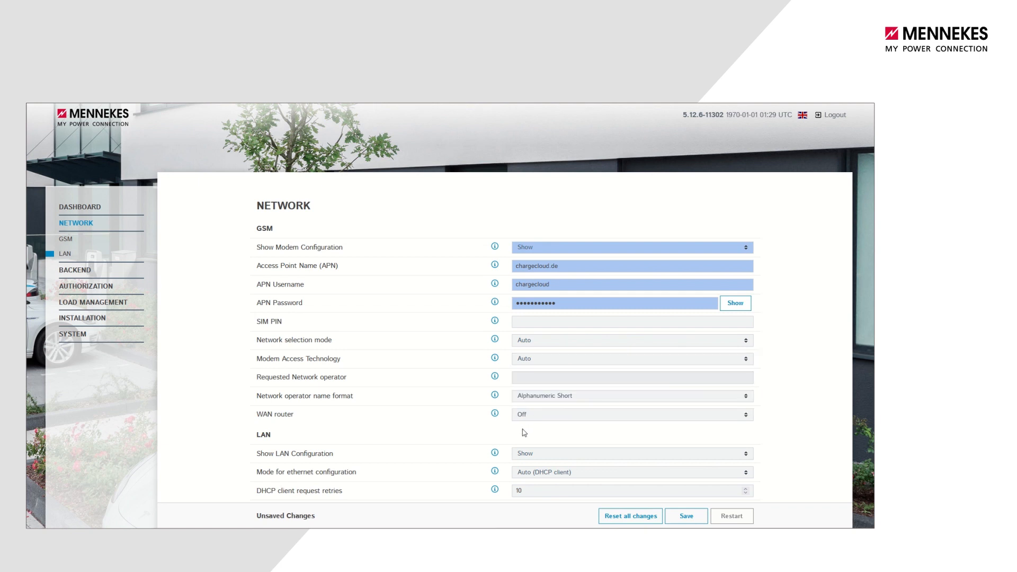
pyautogui.click(686, 516)
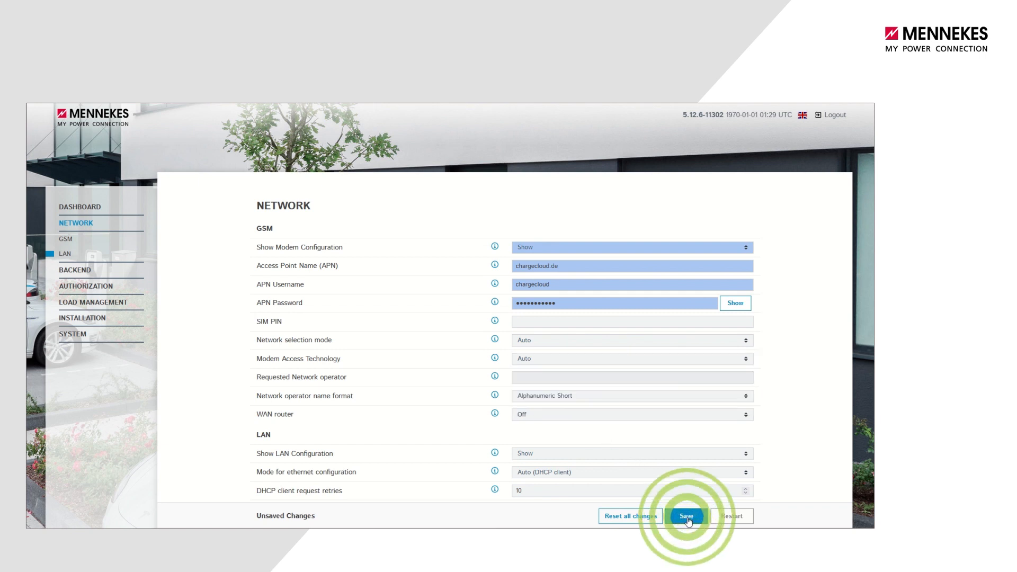
pyautogui.click(686, 516)
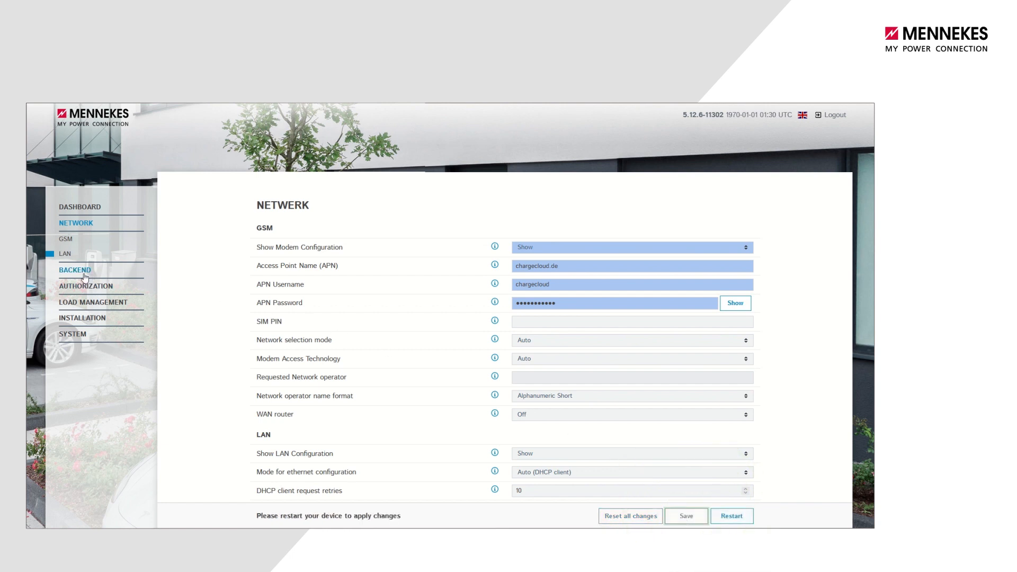
# Step: In the backend settings with GSM connection, set the OCPP ChargeBoxIdentity to 1376204.00009
pyautogui.click(75, 270)
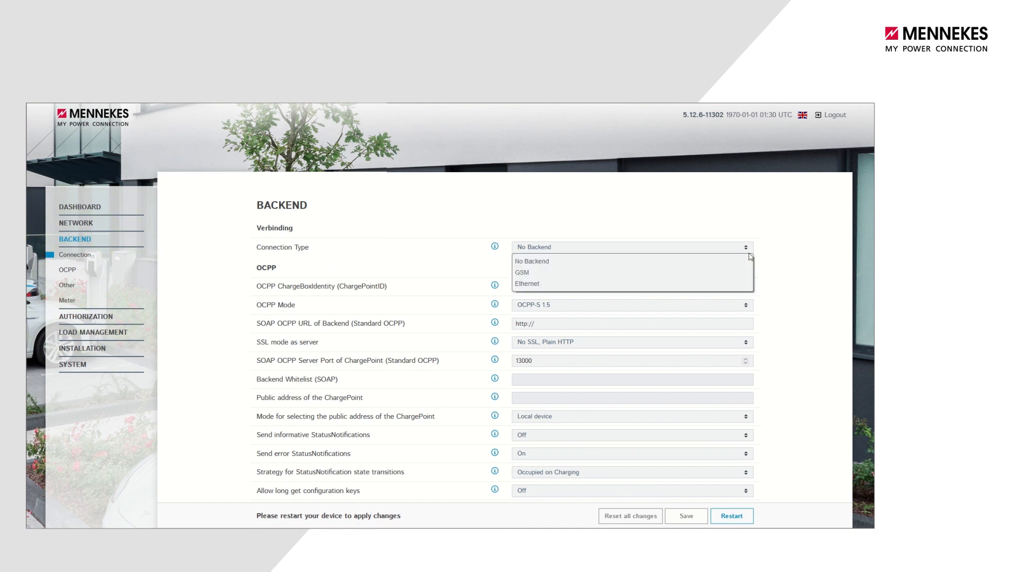
pyautogui.moveTo(523, 272)
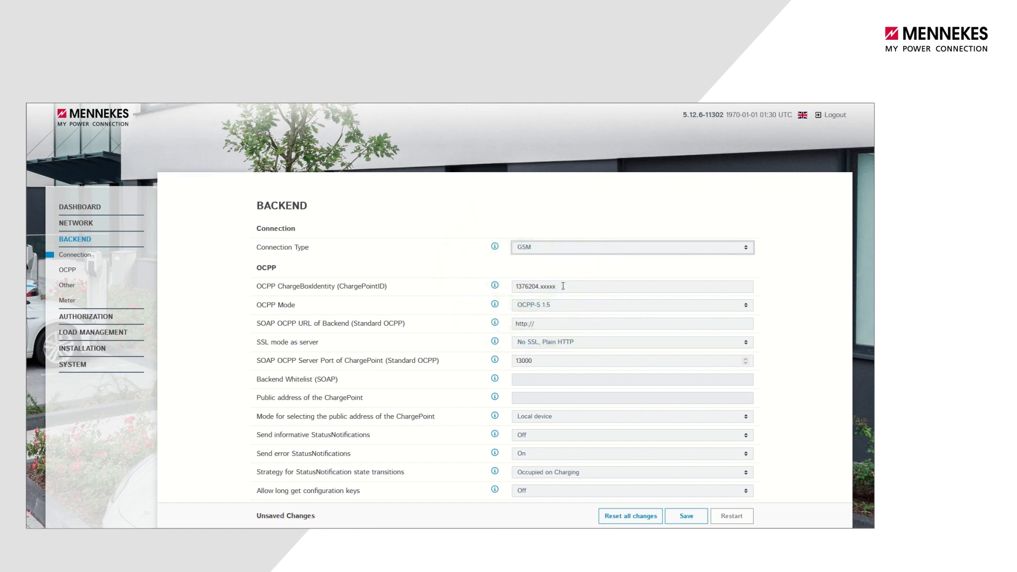
pyautogui.click(632, 286)
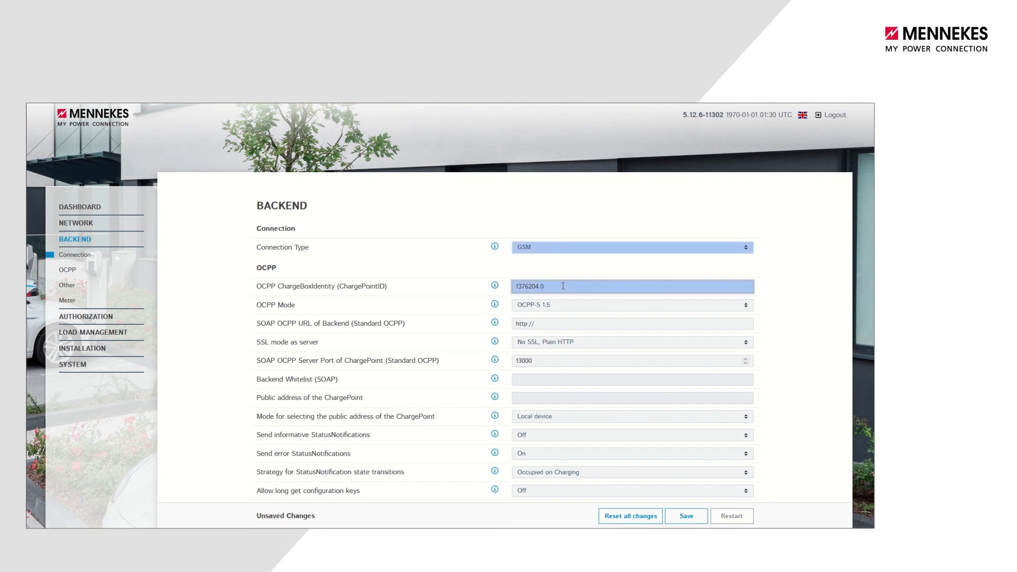
pyautogui.write('0009')
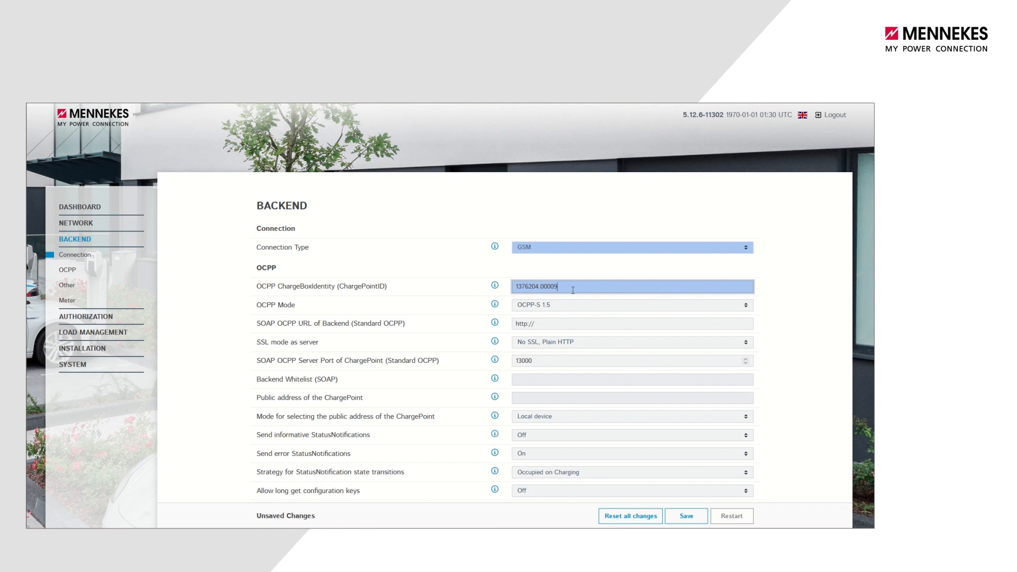
pyautogui.moveTo(744, 312)
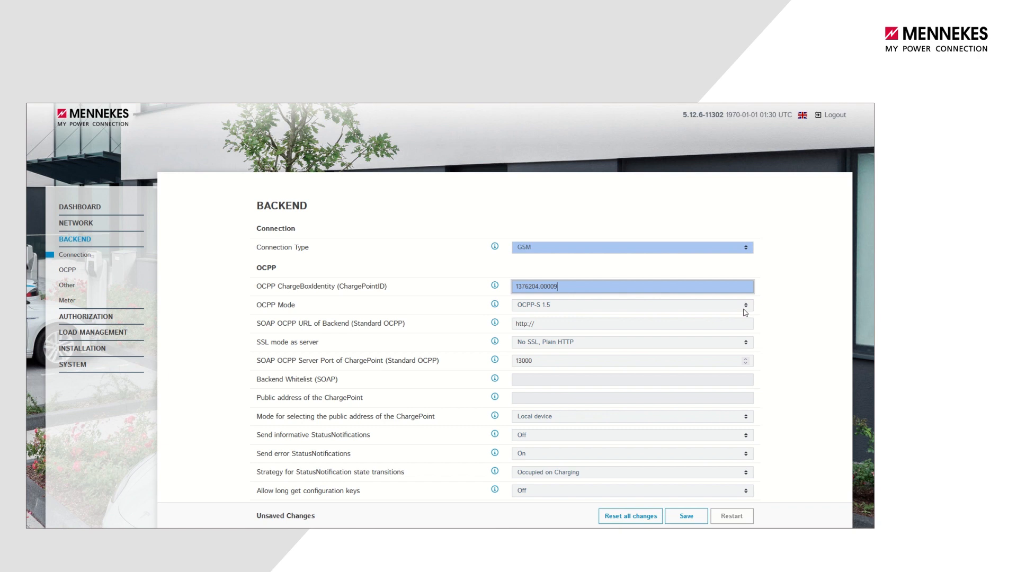
pyautogui.moveTo(746, 312)
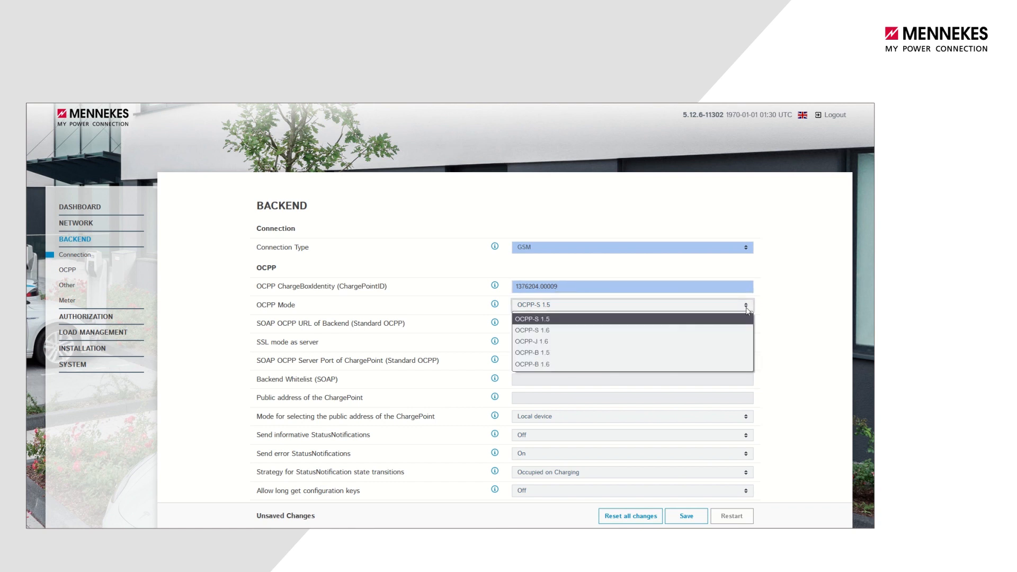
pyautogui.moveTo(541, 327)
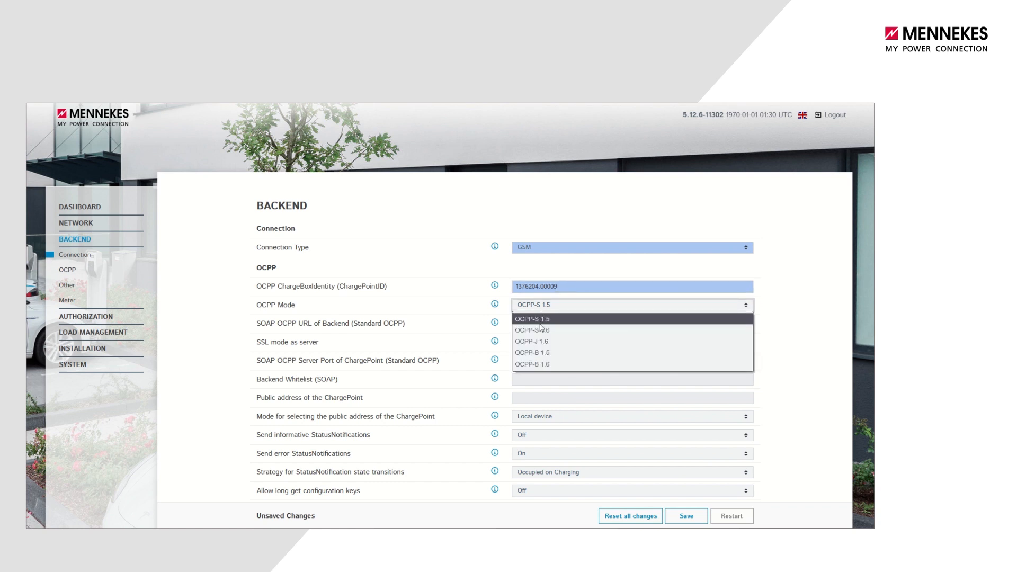
# Step: Set OCPP mode to OCPP-J 1.6 with the chargecloud.de JSON URL, save and restart the station
pyautogui.click(533, 341)
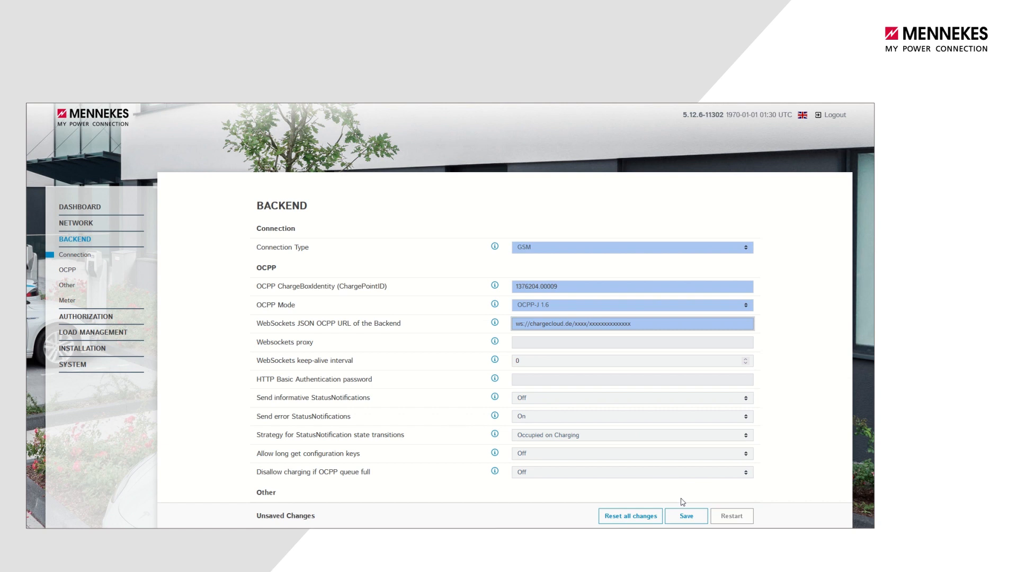
pyautogui.click(686, 516)
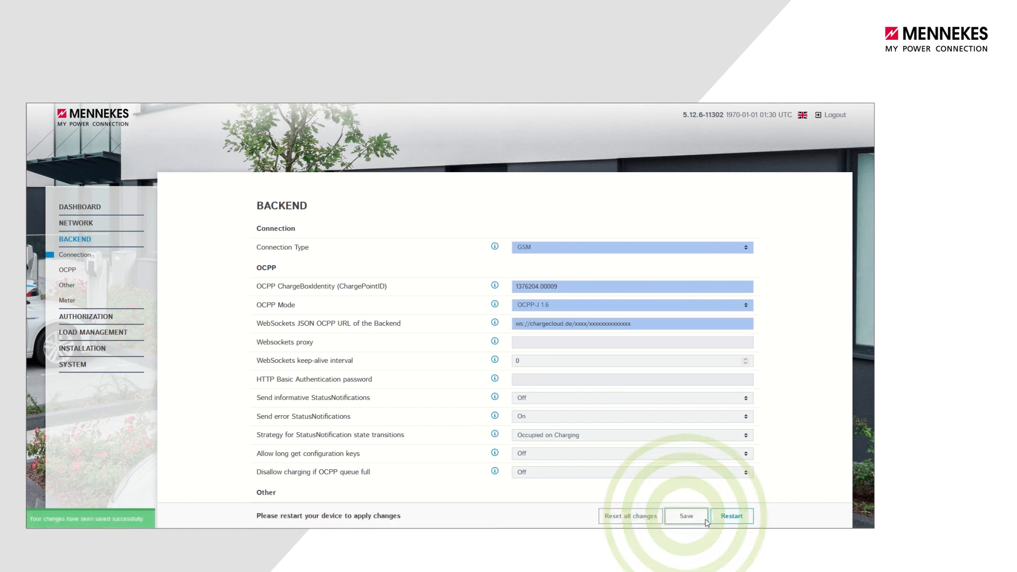
pyautogui.click(732, 515)
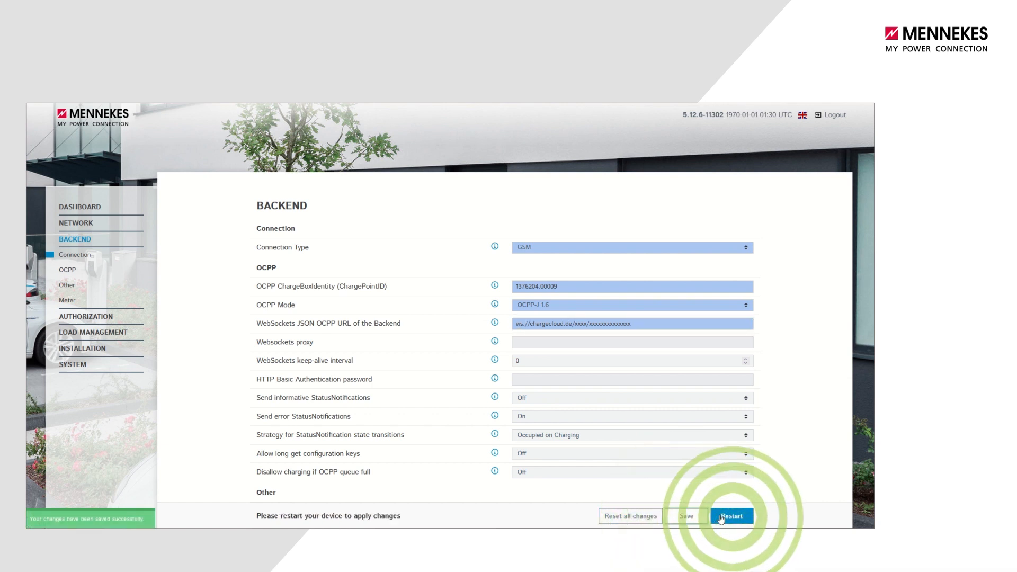
pyautogui.click(732, 515)
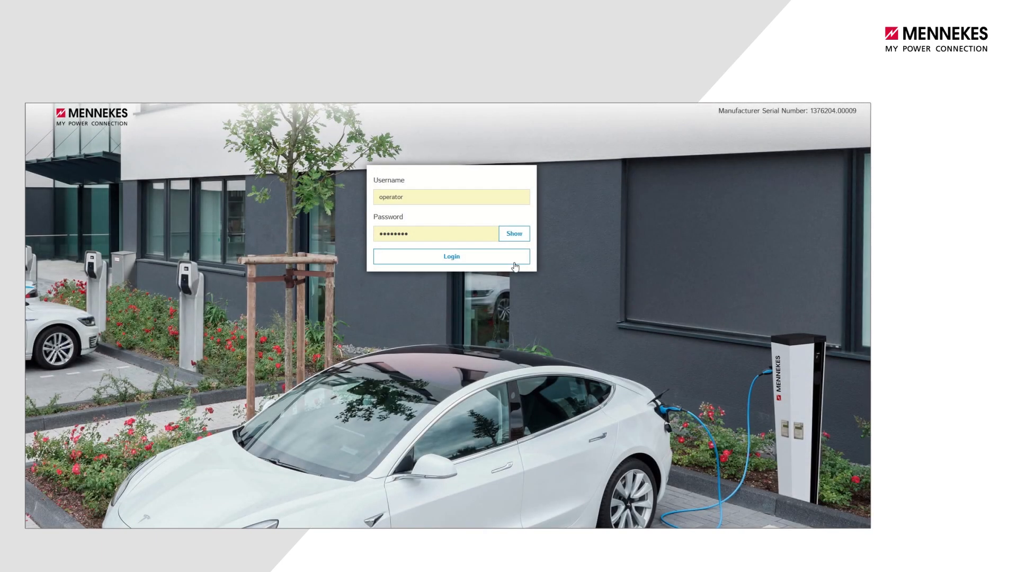
# Step: Log back in and check the dashboard shows the backend Connected via modem
pyautogui.click(450, 257)
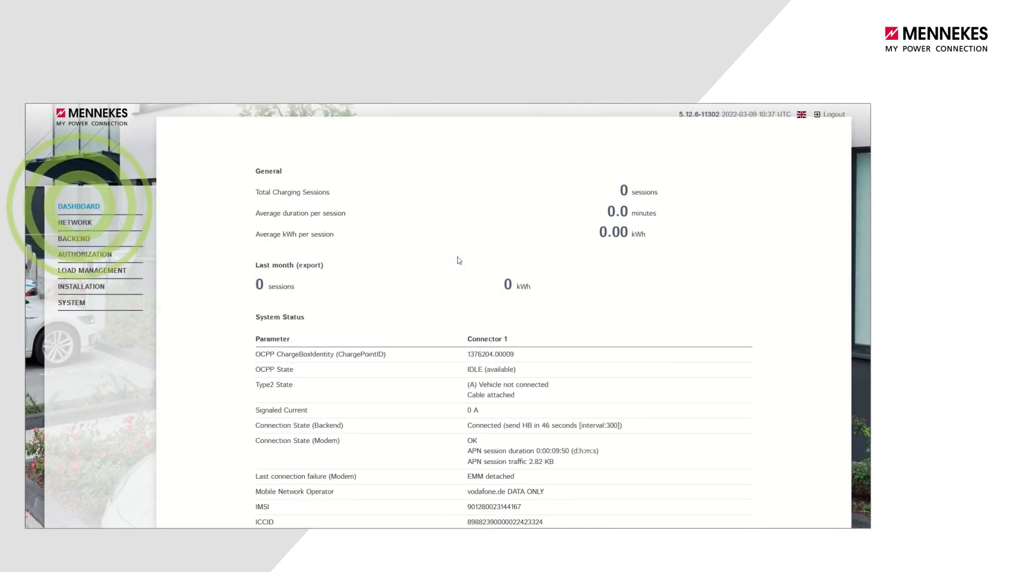
pyautogui.scroll(-3)
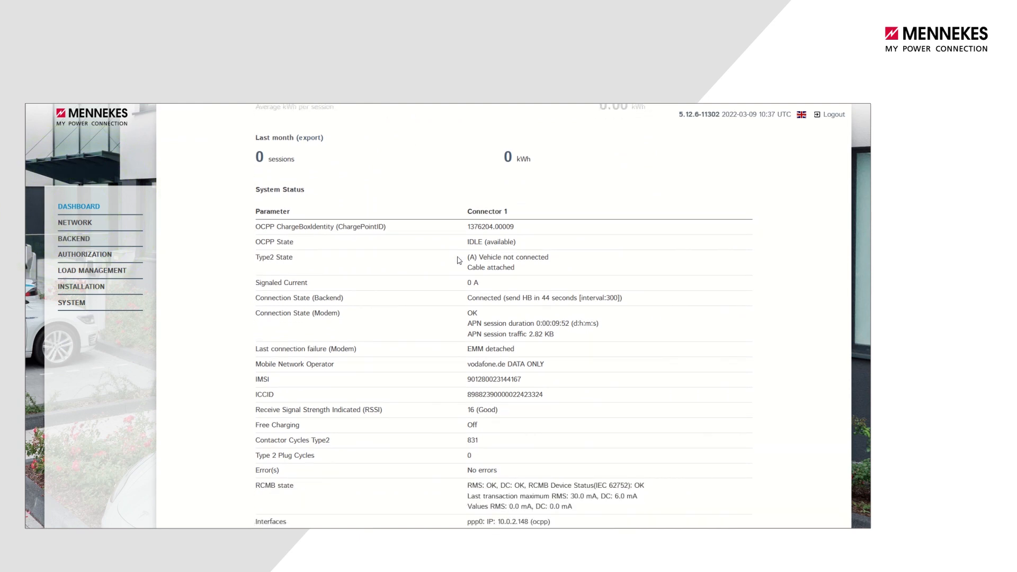